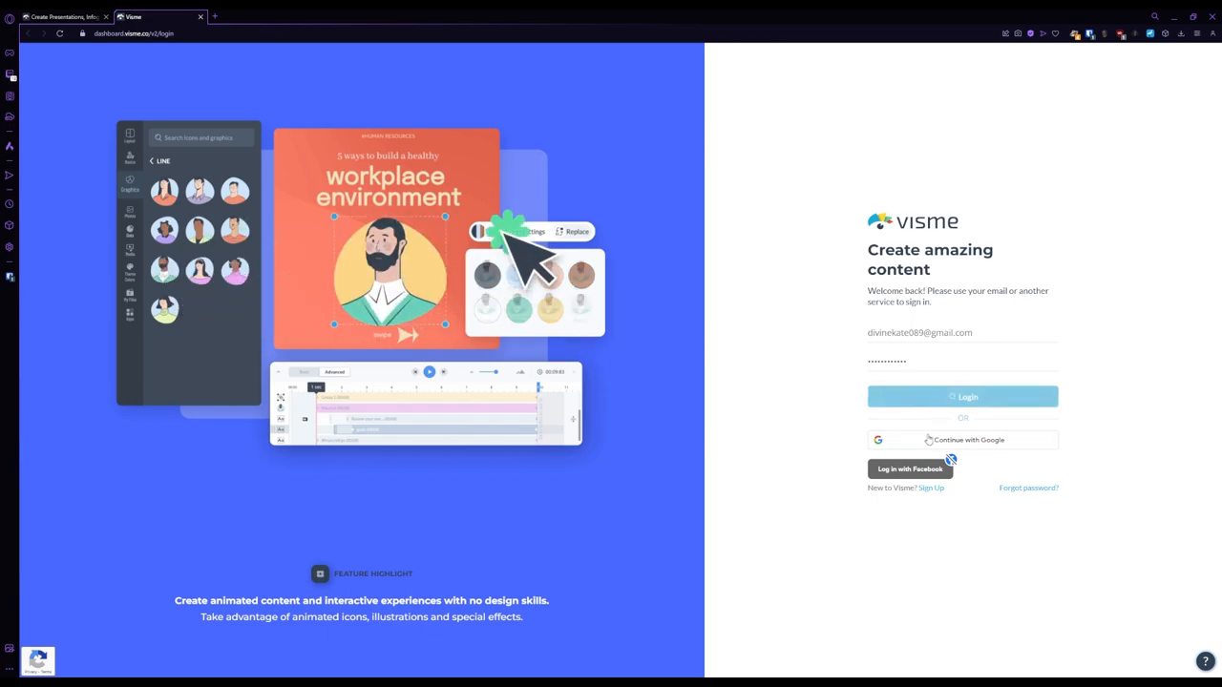
- Sign in with Google and dismiss the What's New announcement to reach the dashboard
{"action": "left_click", "coordinate": [962, 395]}
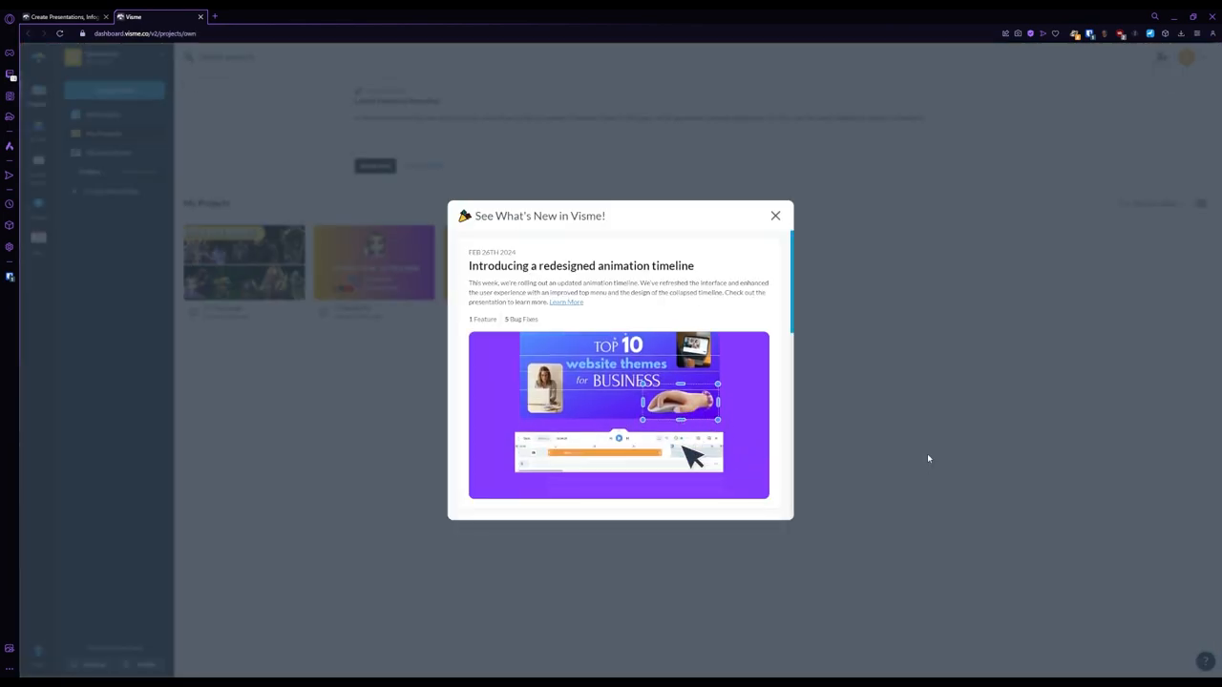
{"action": "left_click", "coordinate": [775, 213]}
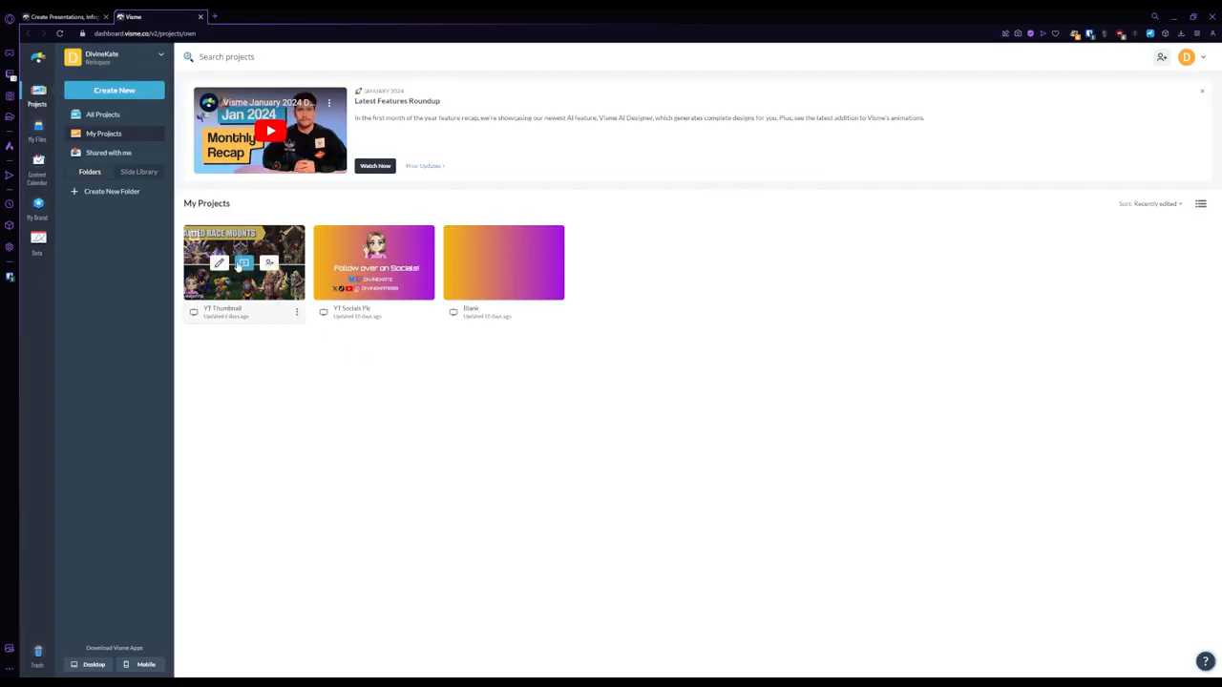
- Open the YT Thumbnail project in its own tab, then return to the Home dashboard
{"action": "double_click", "coordinate": [245, 264]}
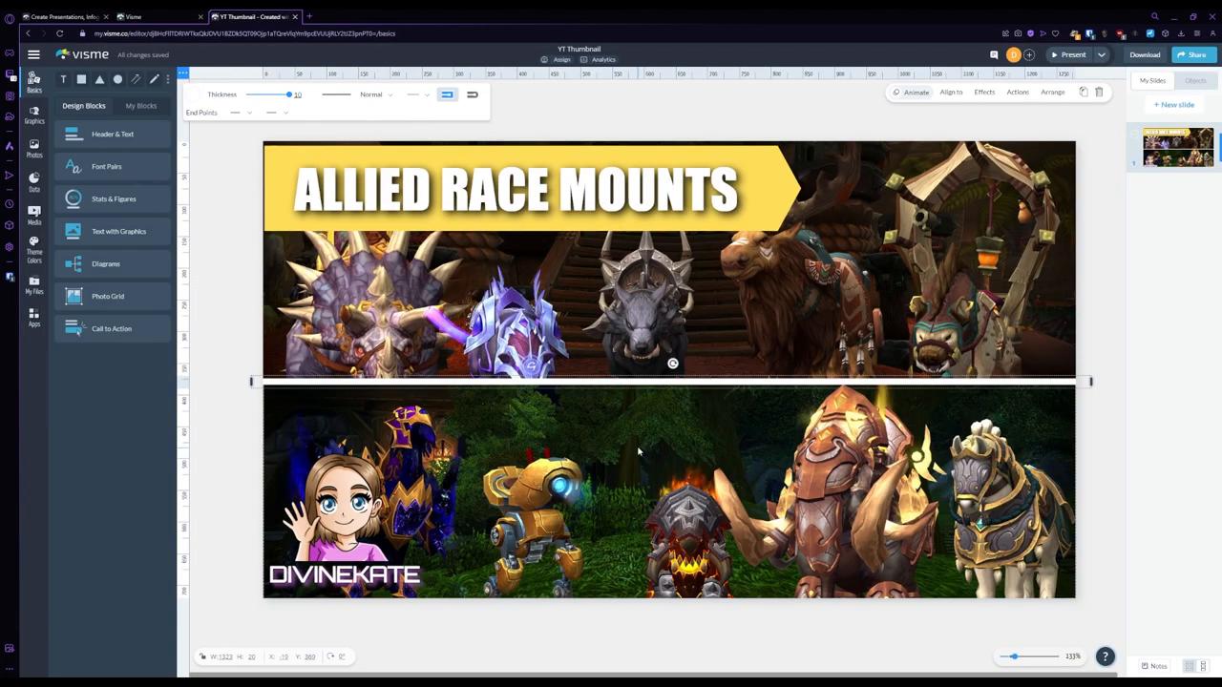
{"action": "left_click", "coordinate": [134, 16]}
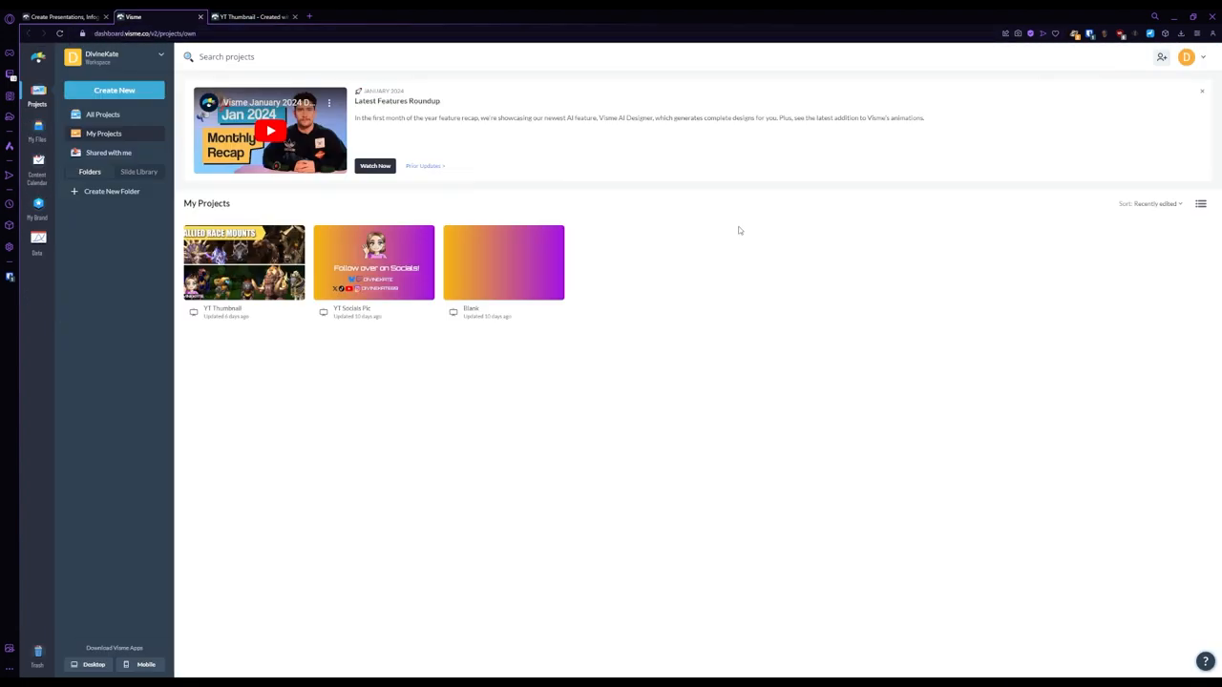
- Create a new custom-size project of 1920 by 1080 pixels
{"action": "left_click", "coordinate": [115, 90]}
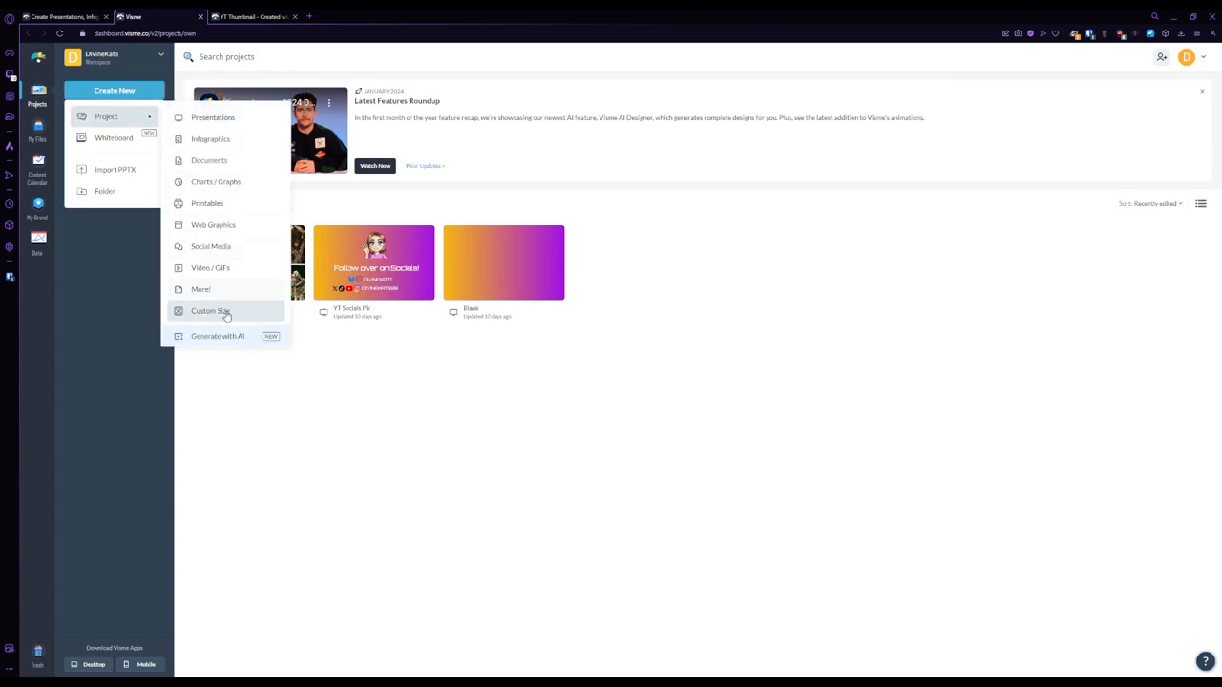
{"action": "left_click", "coordinate": [210, 311]}
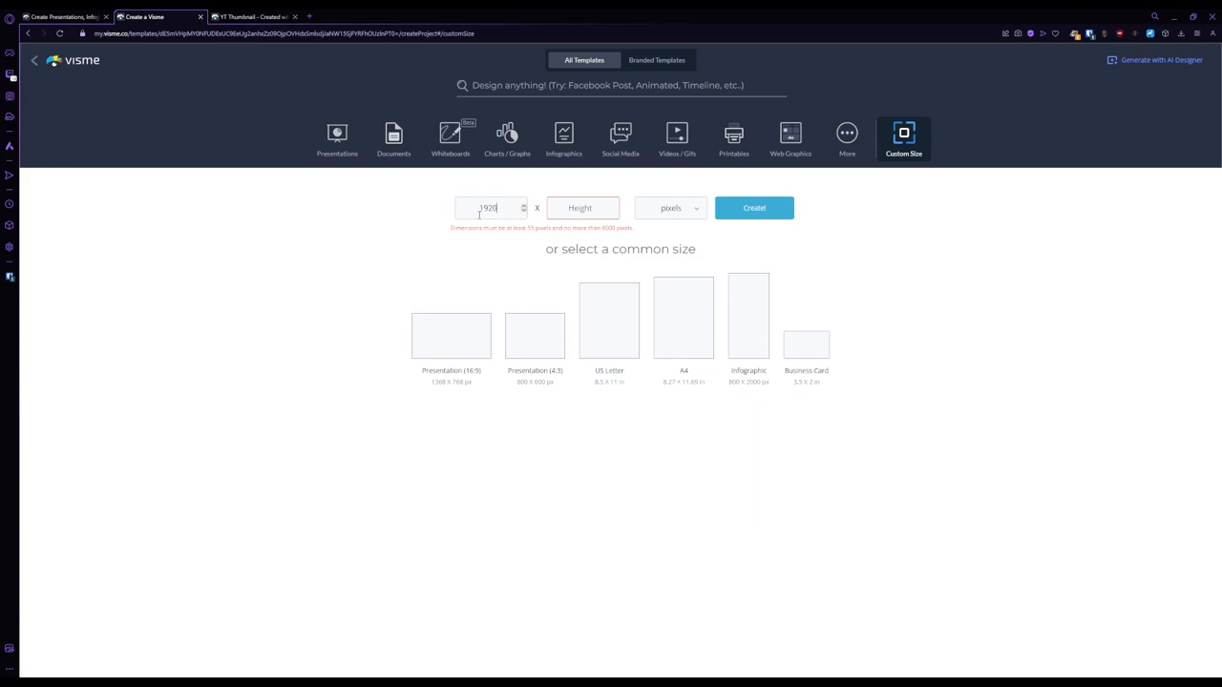
{"action": "type", "text": "1080"}
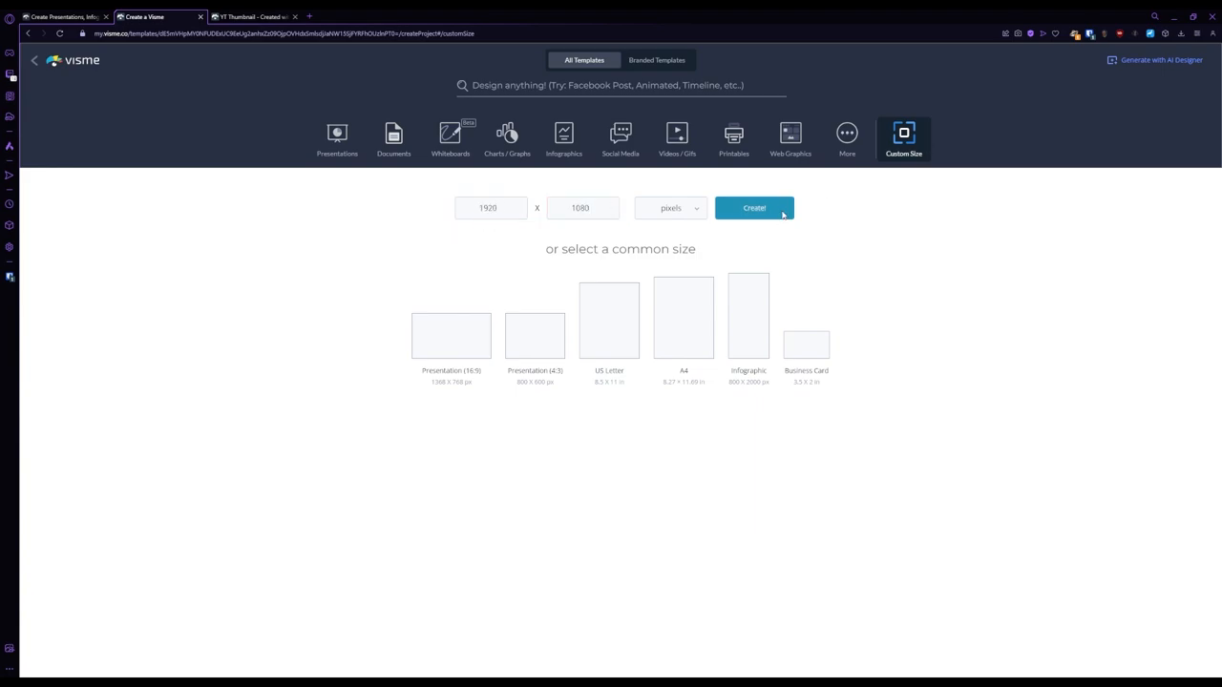
{"action": "left_click", "coordinate": [752, 208]}
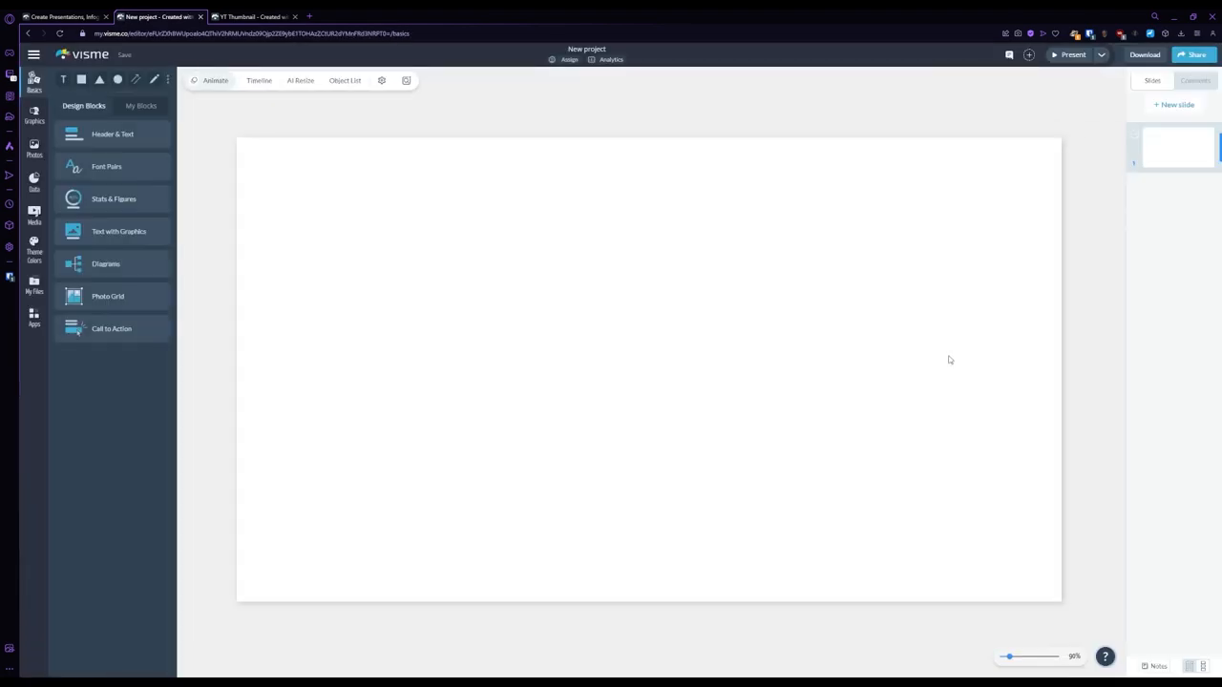
- Set the uploaded mounts screenshot from My Files as the canvas background
{"action": "left_click", "coordinate": [34, 285]}
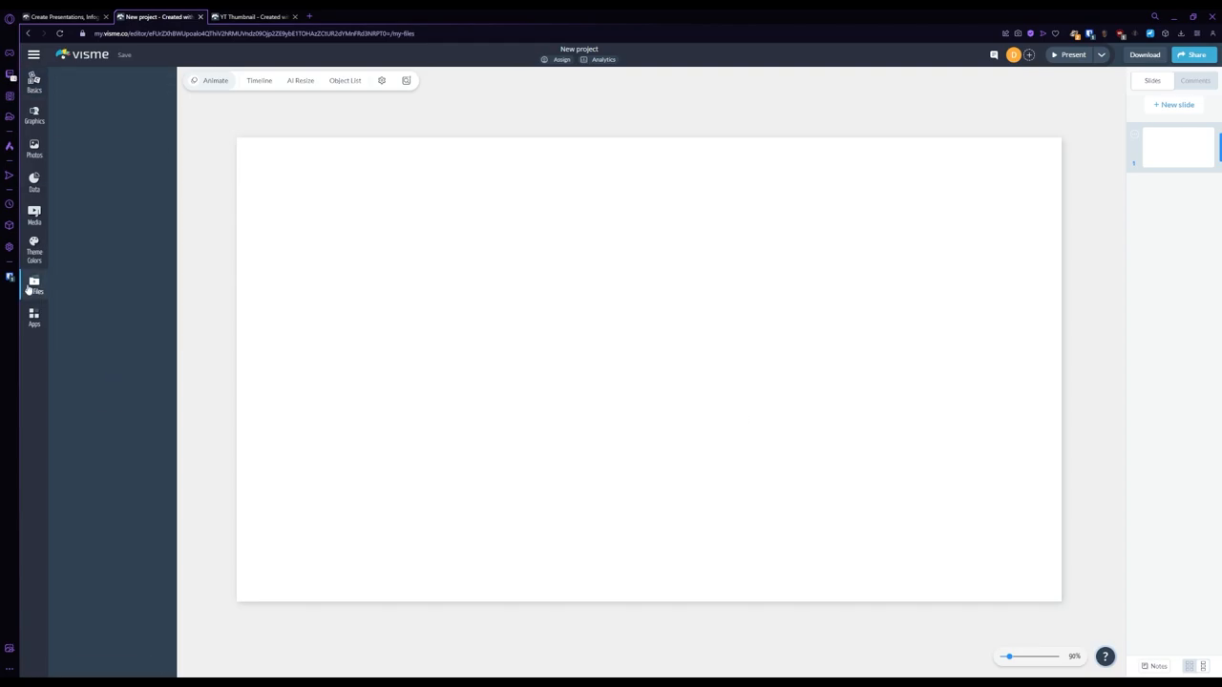
{"action": "left_click", "coordinate": [34, 285]}
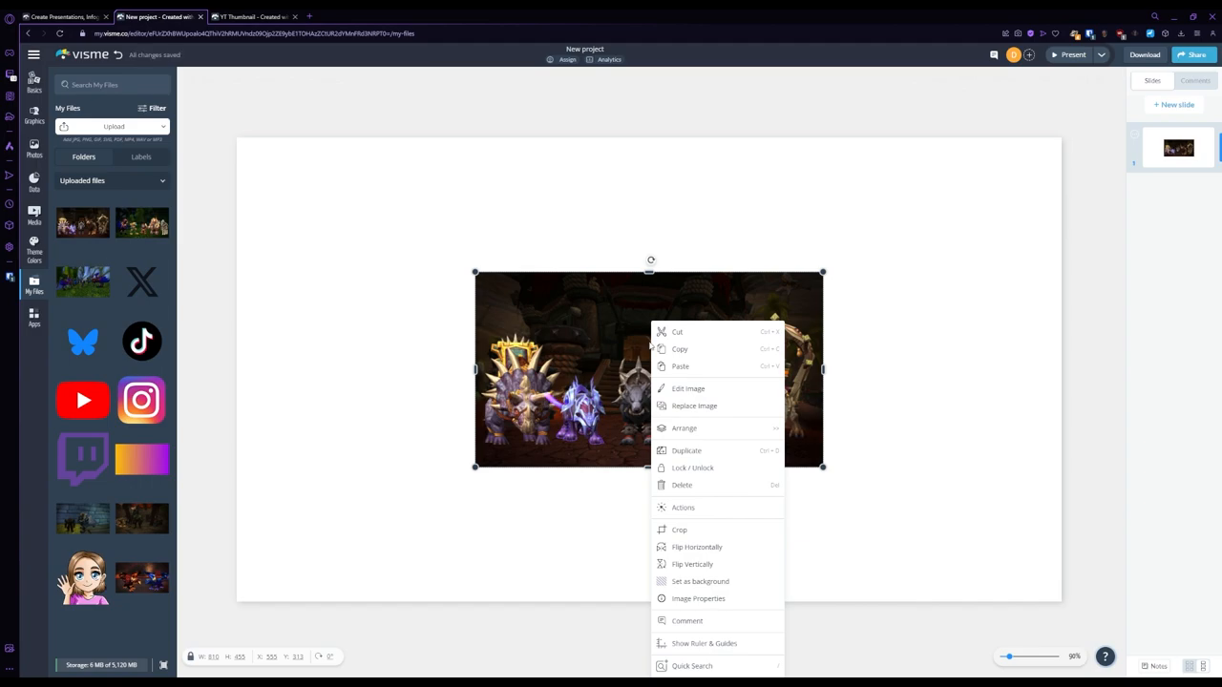
{"action": "left_click", "coordinate": [698, 580]}
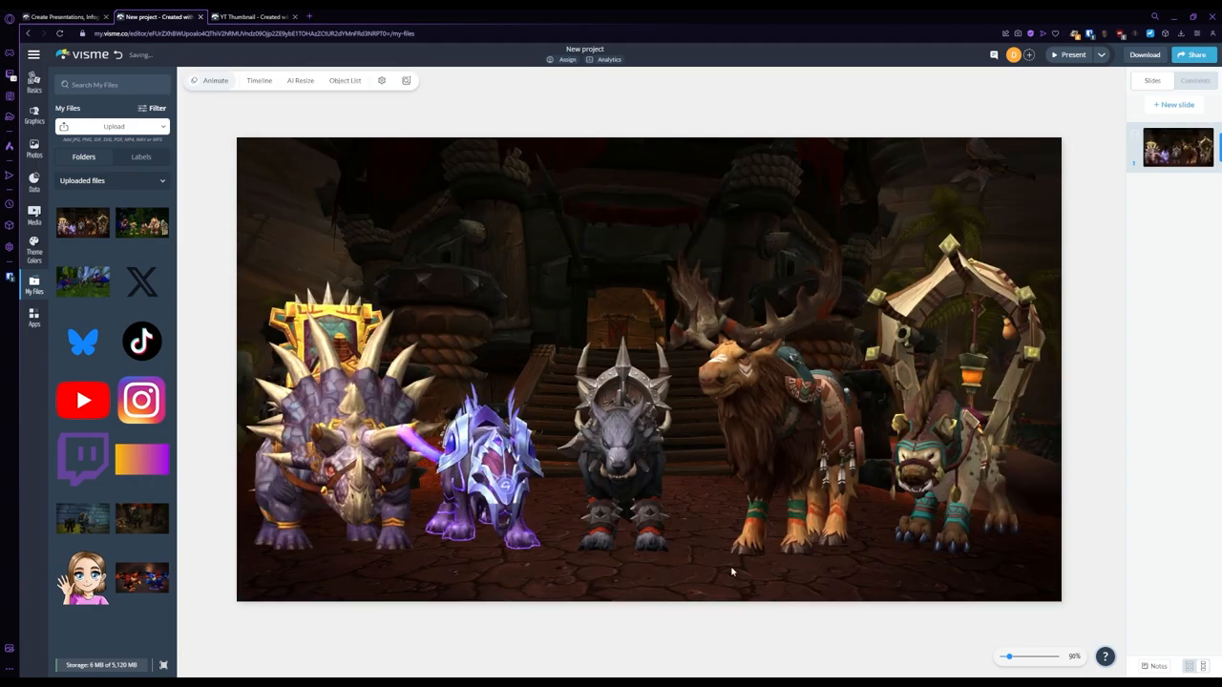
{"action": "left_click", "coordinate": [34, 84]}
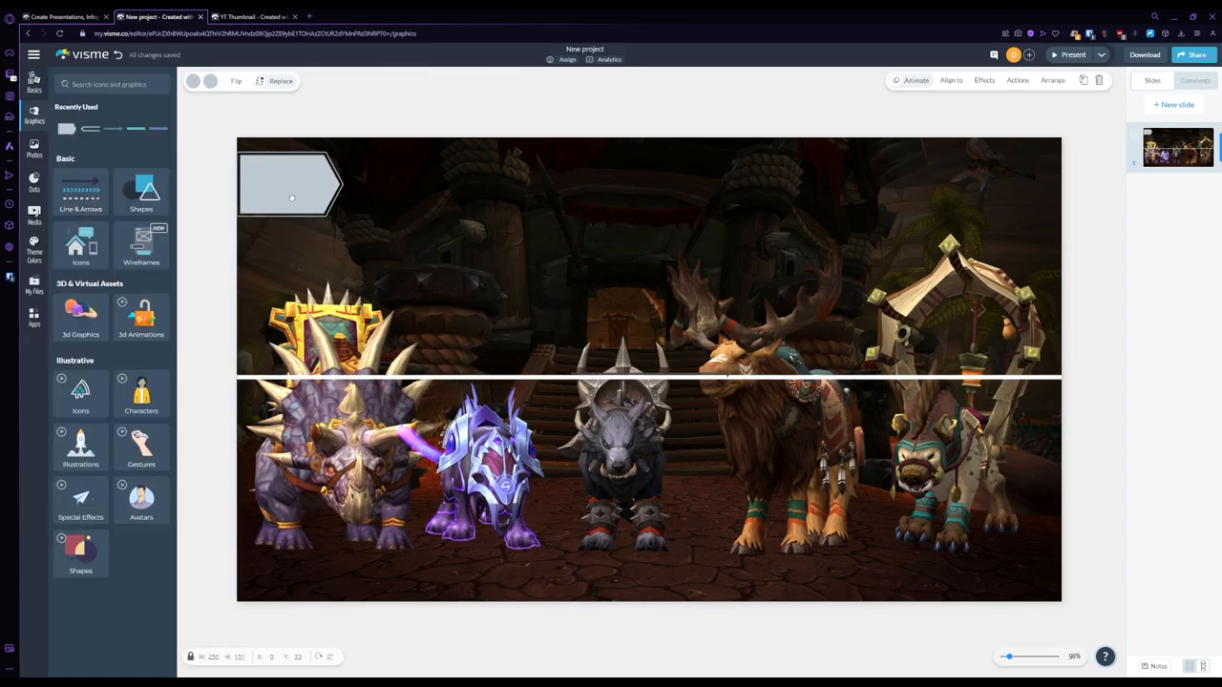
- Stretch the arrow shape across the top of the canvas and fill it yellow
{"action": "left_click_drag", "start_coordinate": [344, 185], "coordinate": [683, 185]}
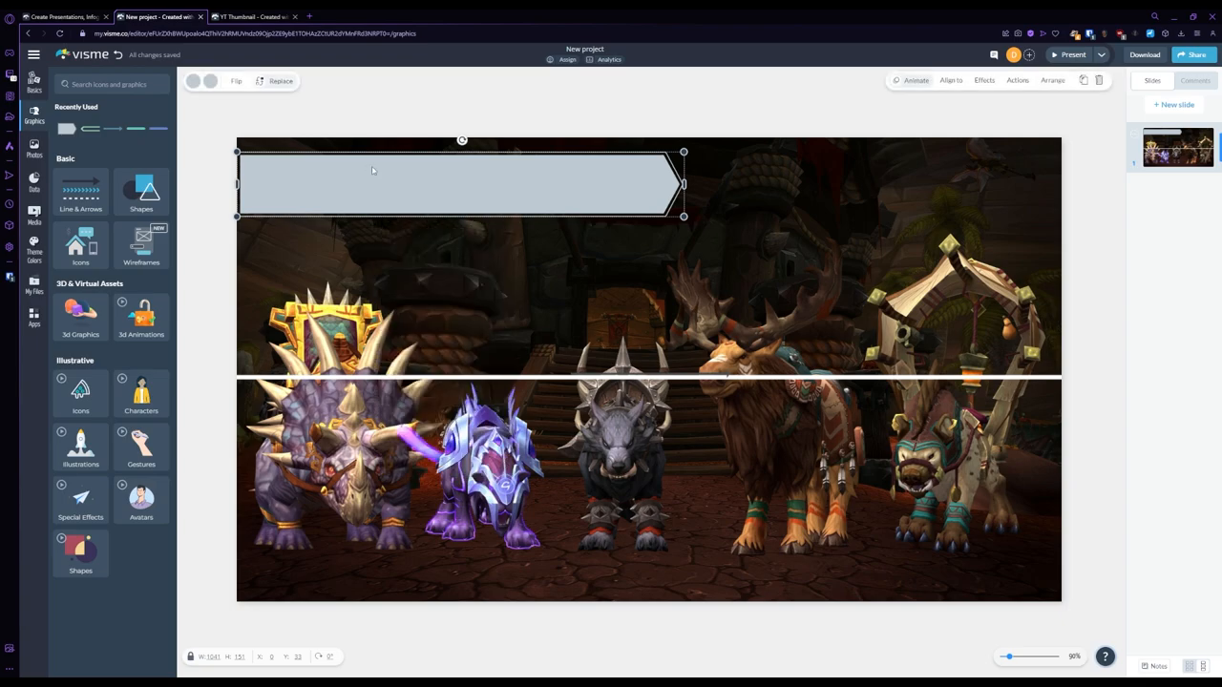
{"action": "left_click", "coordinate": [191, 80]}
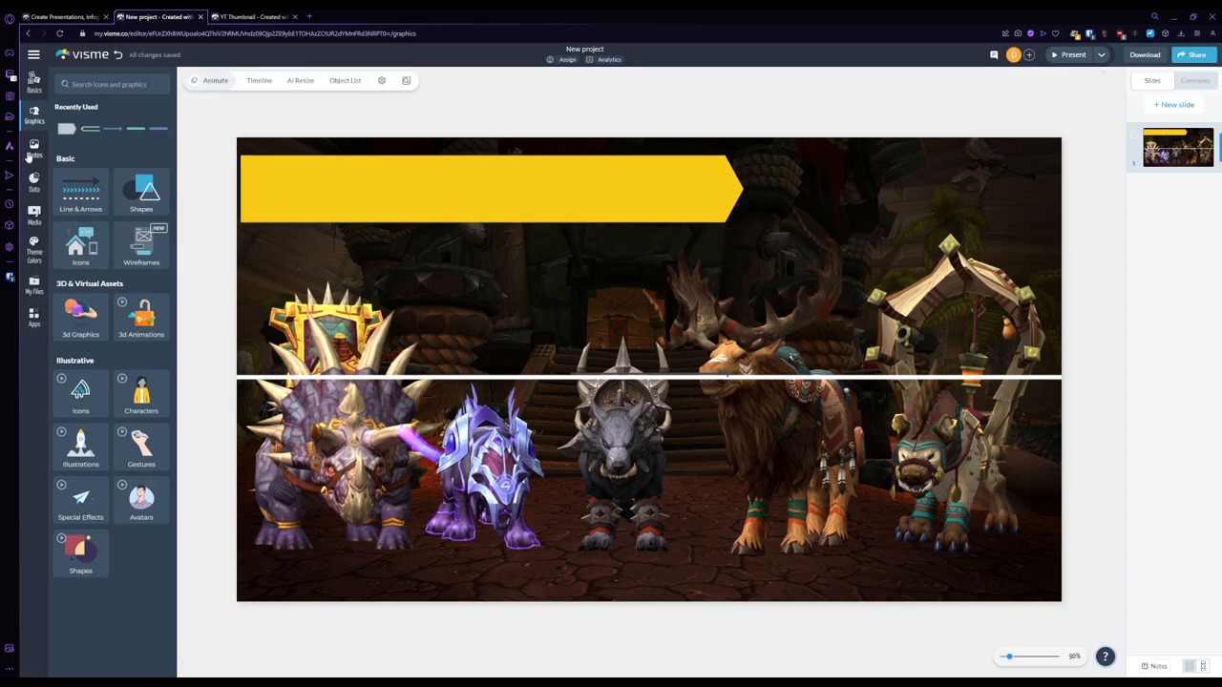
- Add a Header & Text subtitle inside the arrow reading WHATEVER YOU WANT
{"action": "left_click", "coordinate": [35, 80]}
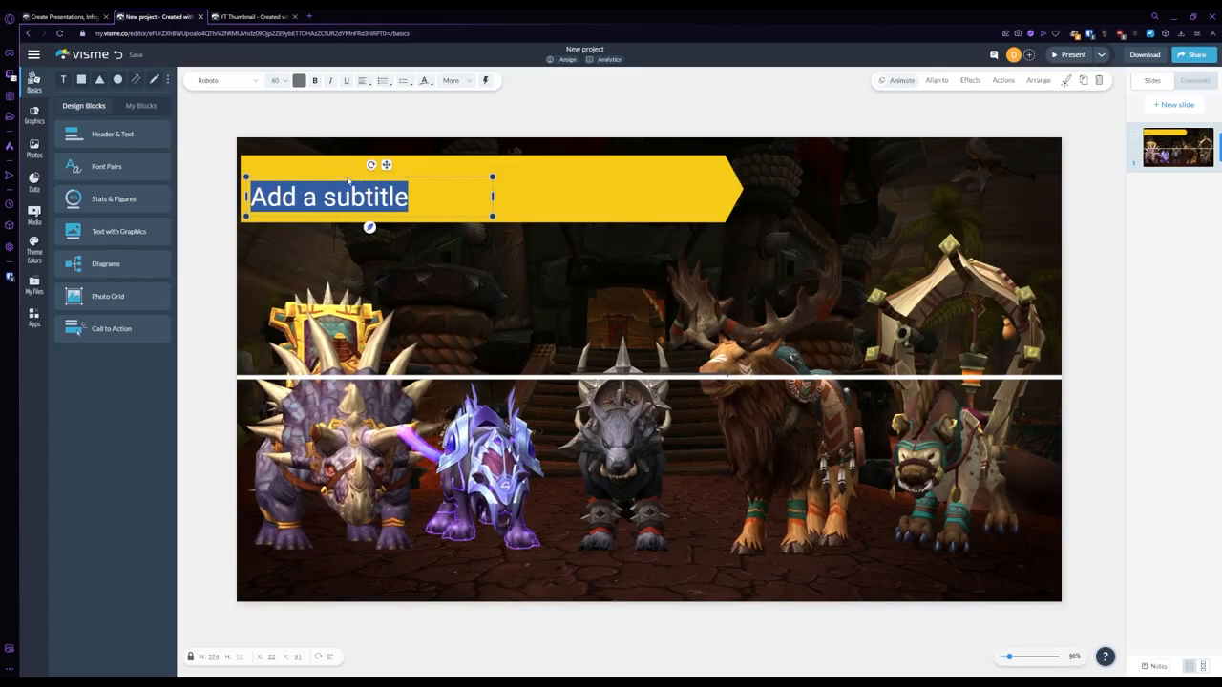
{"action": "left_click", "coordinate": [424, 80]}
{"action": "type", "text": "W"}
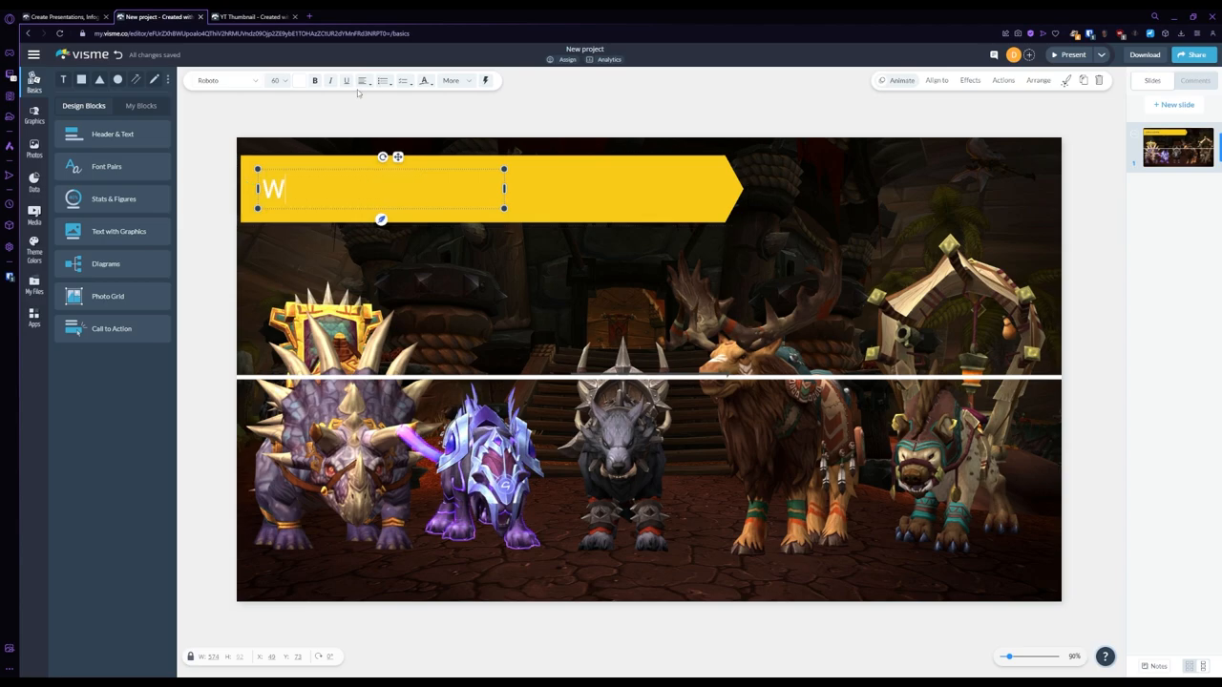
{"action": "type", "text": "HATEVER YOU WANT"}
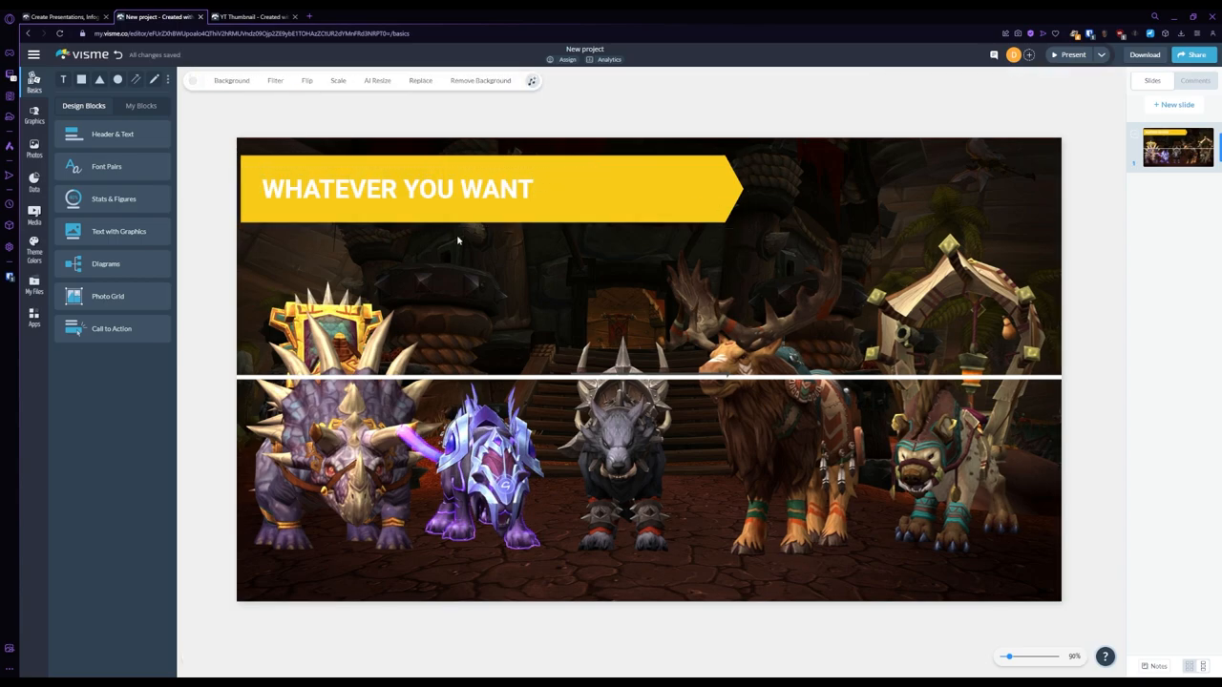
{"action": "left_click", "coordinate": [34, 117]}
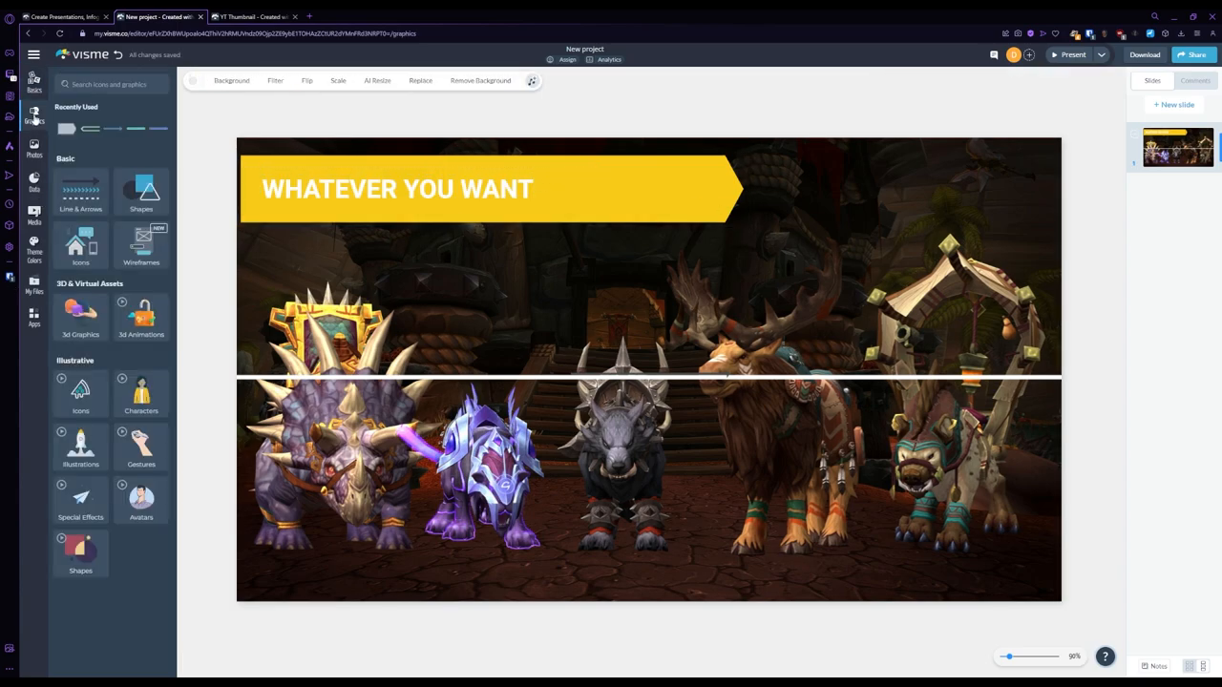
- Check the YT Thumbnail tab for reference and add the waving avatar at the lower left
{"action": "left_click", "coordinate": [34, 284]}
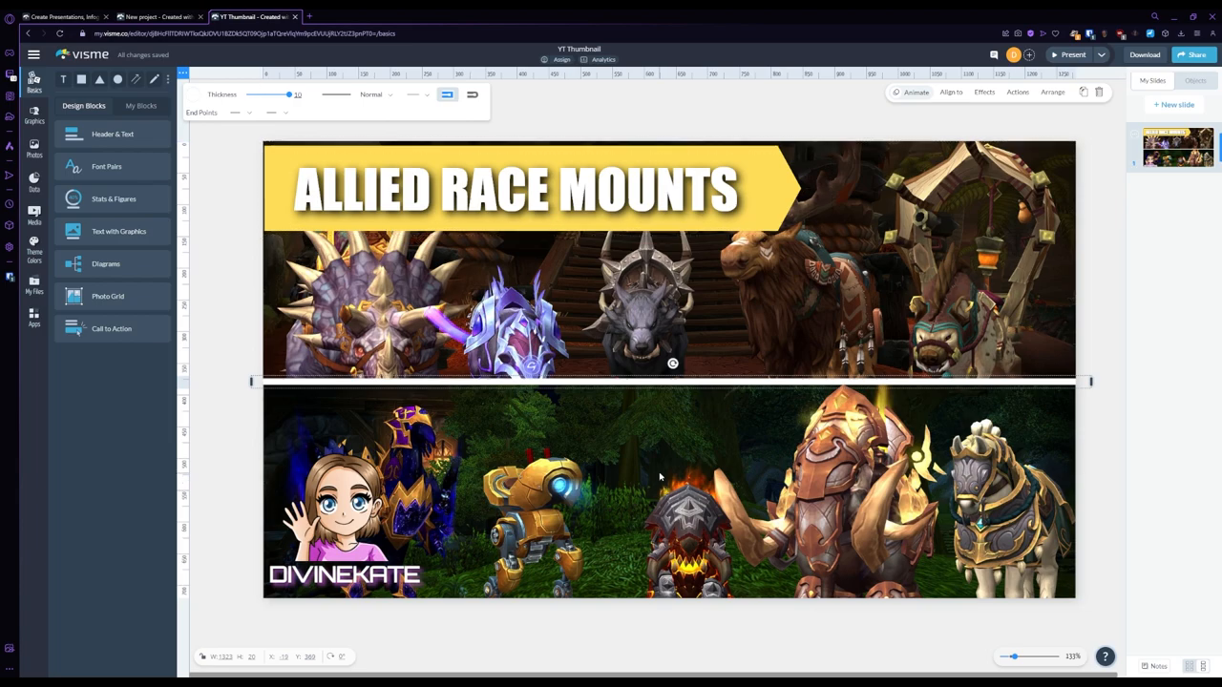
{"action": "left_click", "coordinate": [156, 18]}
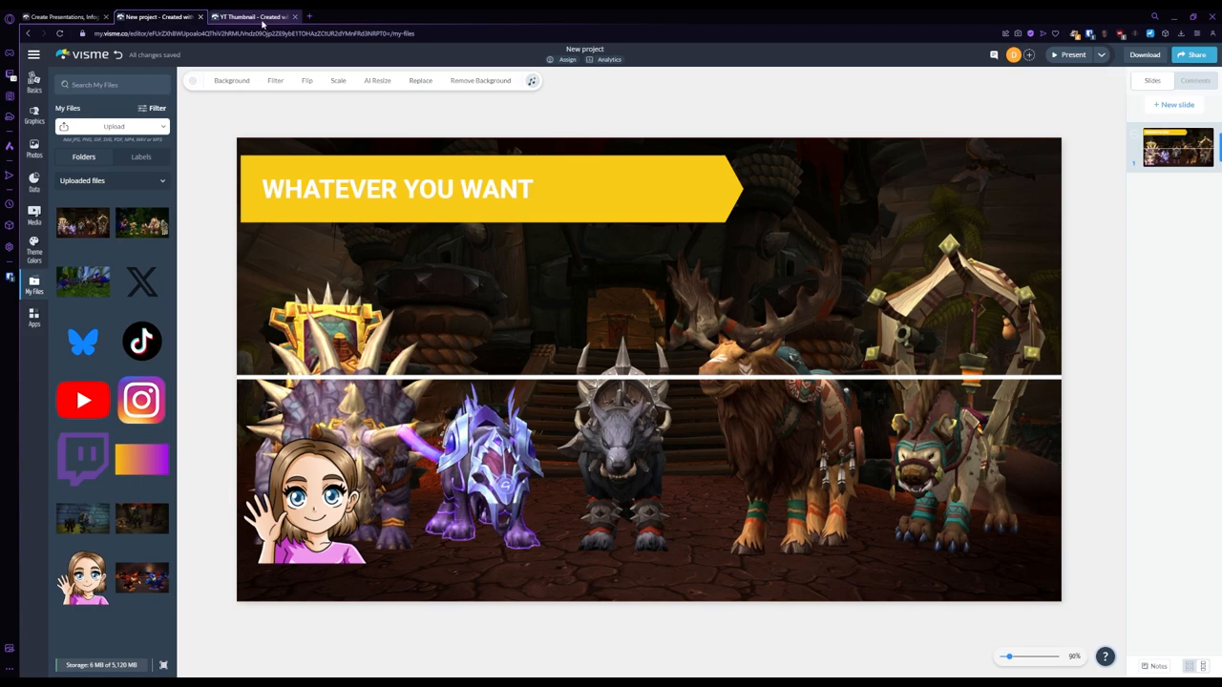
{"action": "left_click", "coordinate": [252, 15]}
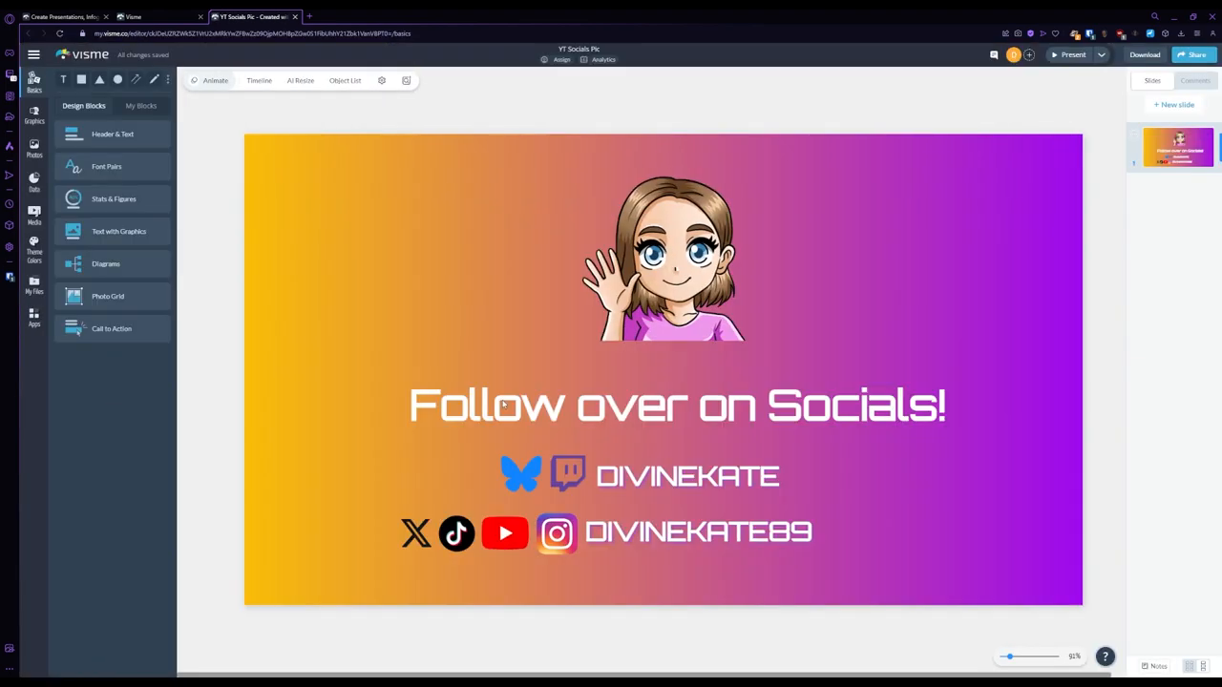
- Show the My Files library listing mounts screenshots, social logos, gradient and avatar
{"action": "left_click", "coordinate": [35, 286]}
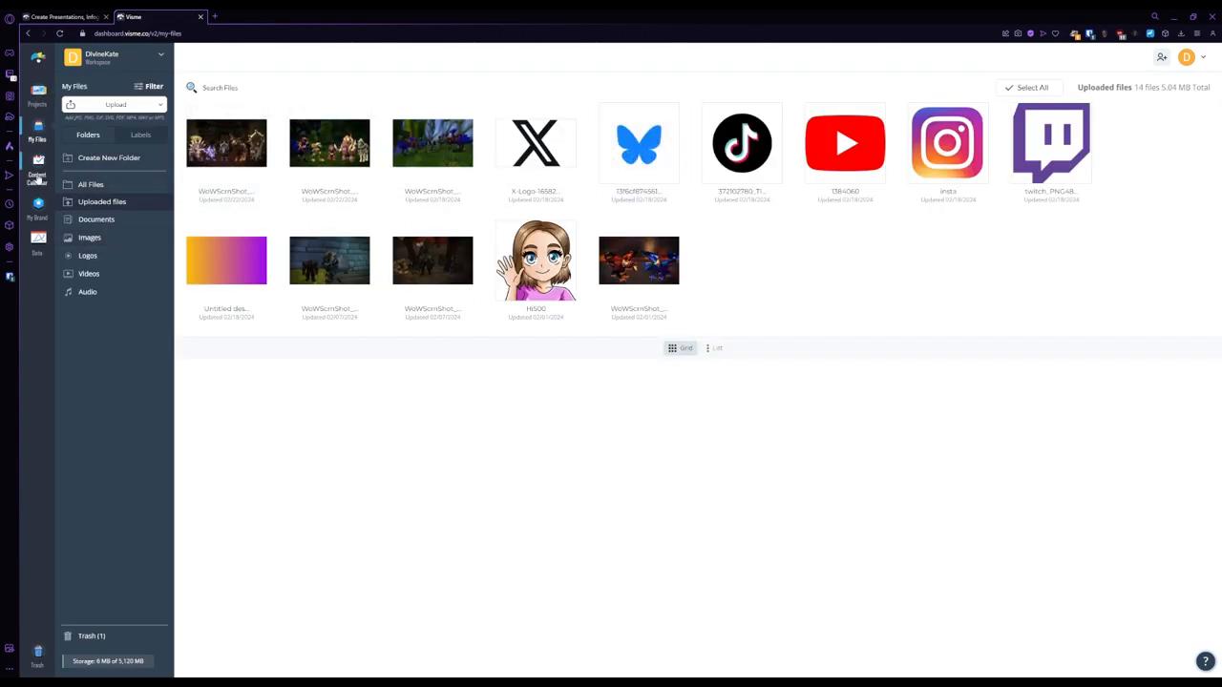
- Open the Content Calendar for February 2024 and advance its onboarding tour
{"action": "left_click", "coordinate": [36, 180]}
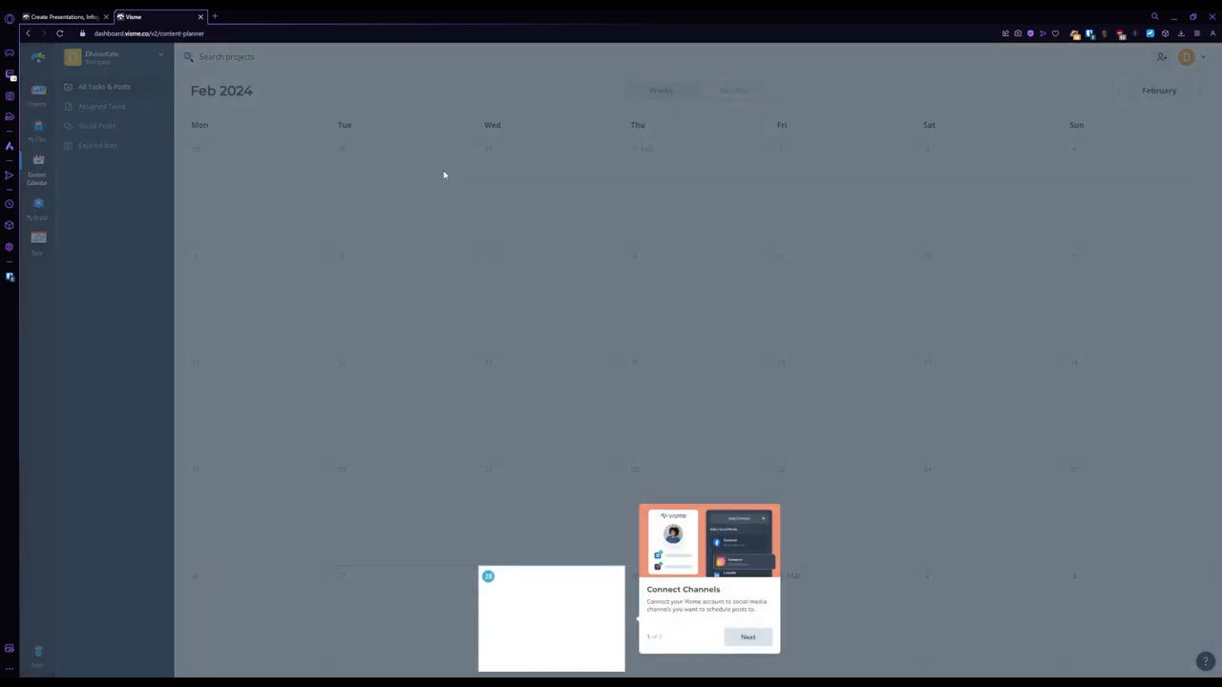
{"action": "left_click", "coordinate": [749, 638]}
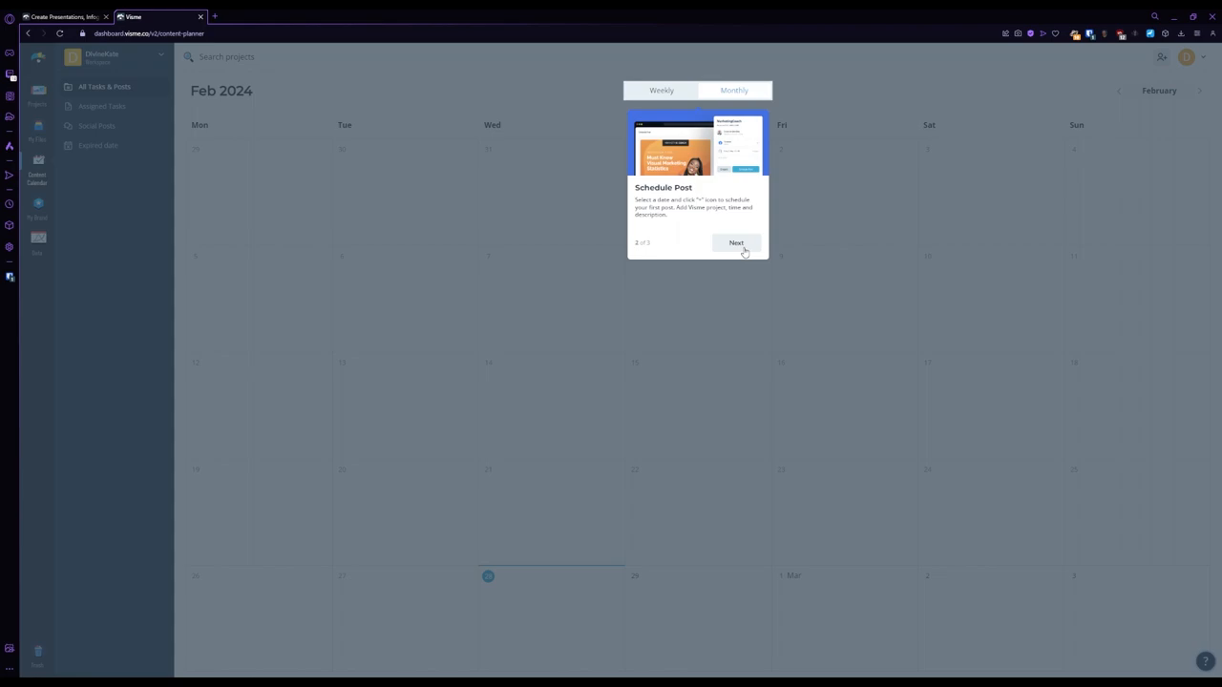